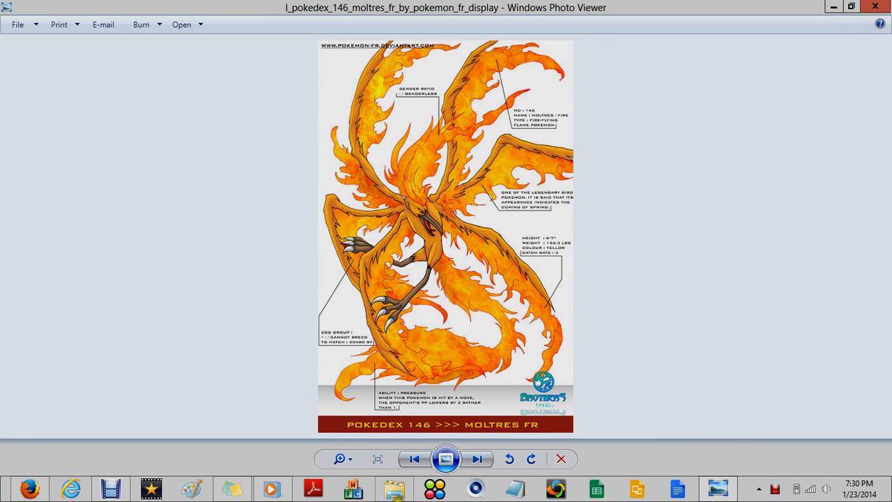
Step: Advance from the Moltres Pokédex illustration to the fiery Poké Ball wallpaper
click(477, 459)
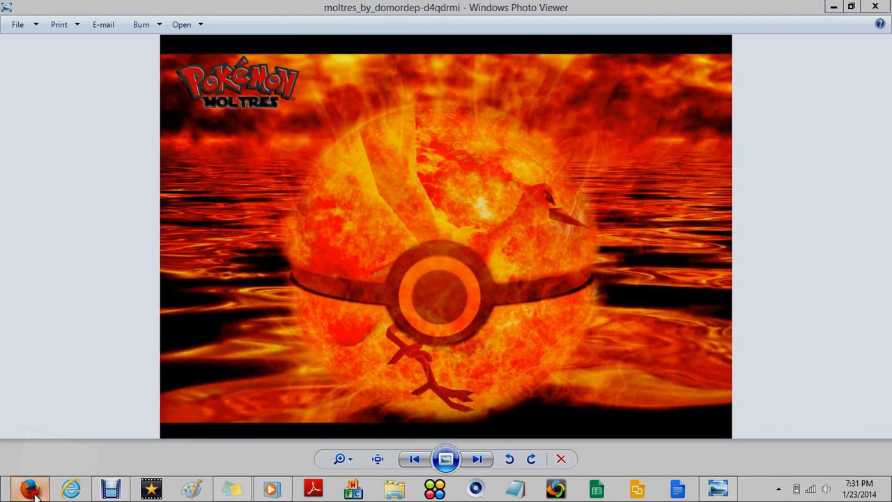
click(29, 488)
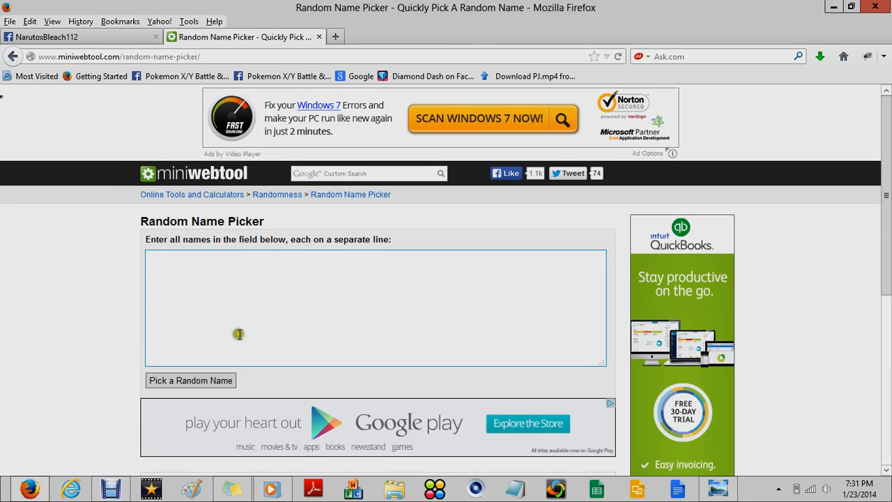
Step: Enter the entrants' names (Lionel, ...) and draw a random winner, Hariken
text(Lionel)
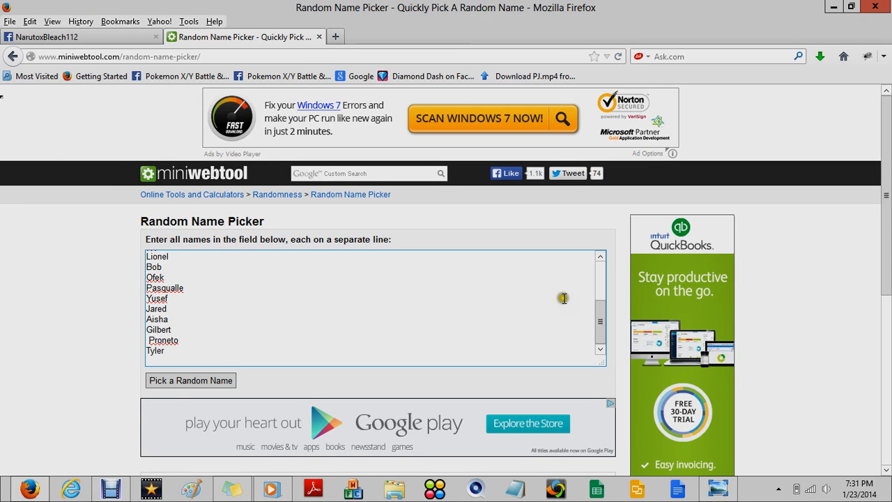
scroll(up, 3)
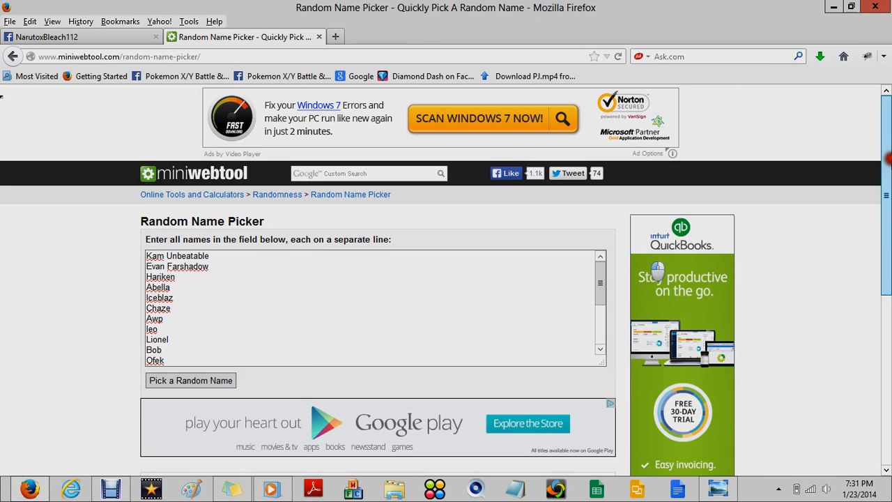
scroll(down, 3)
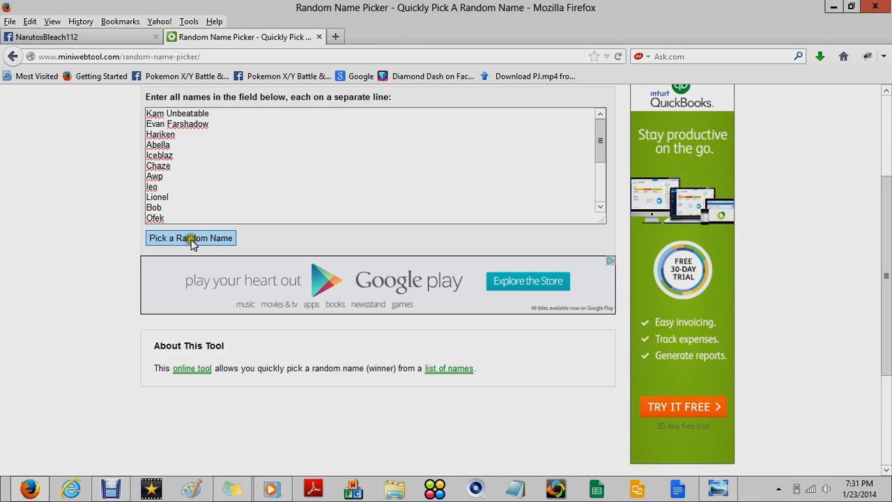
click(189, 237)
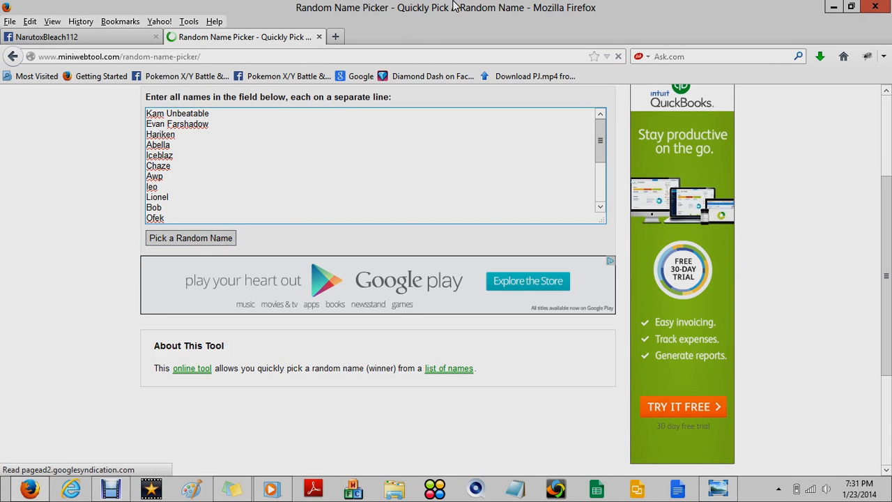
click(190, 237)
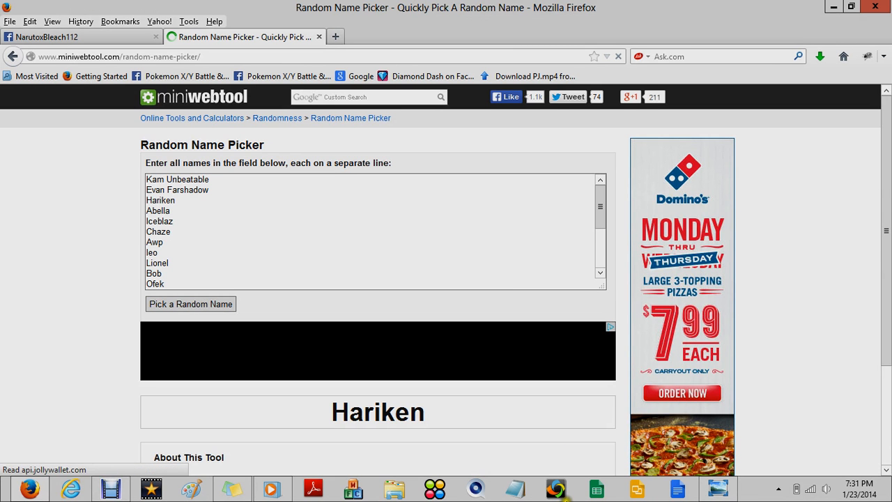
Step: Return to the Moltres wallpaper in Photo Viewer
click(720, 489)
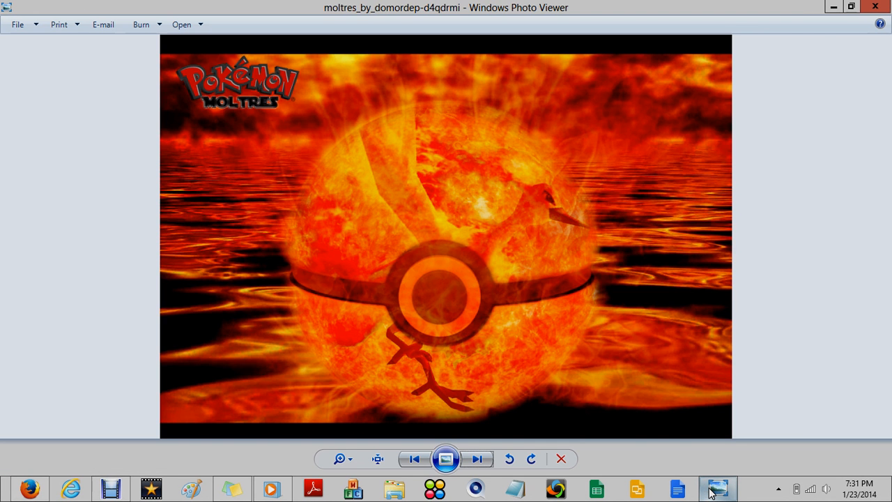